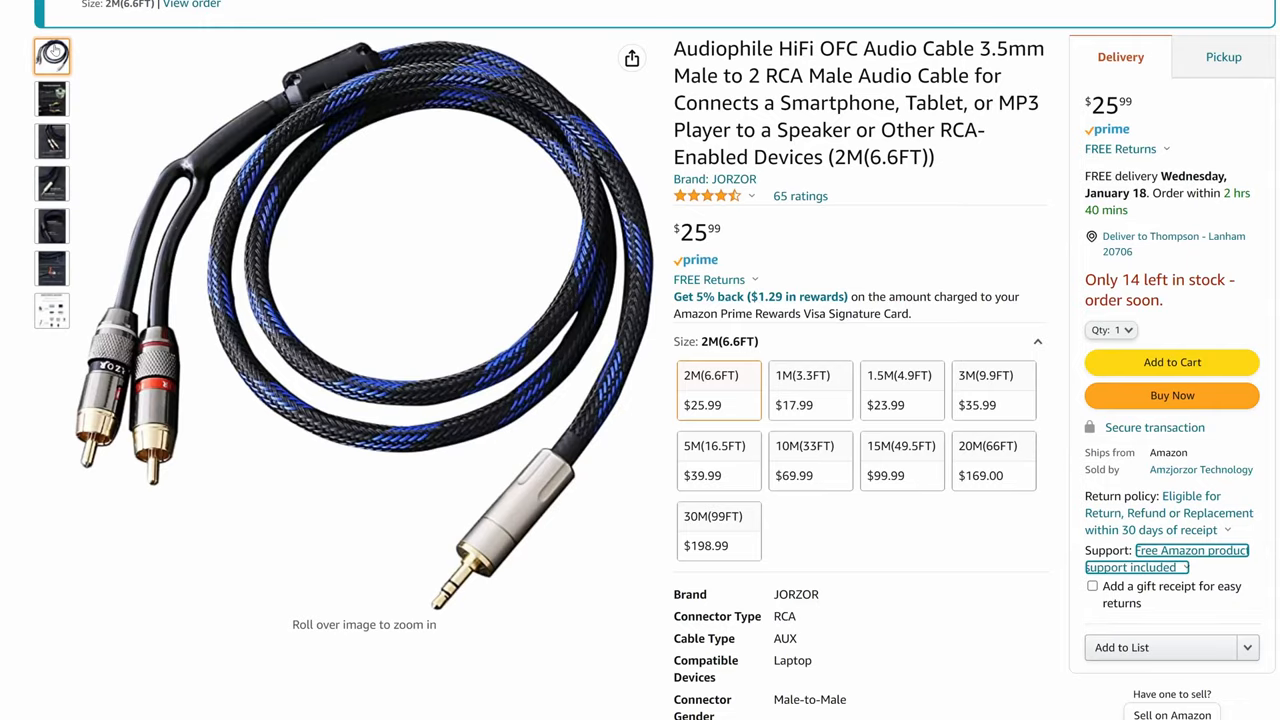
pyautogui.moveTo(330, 316)
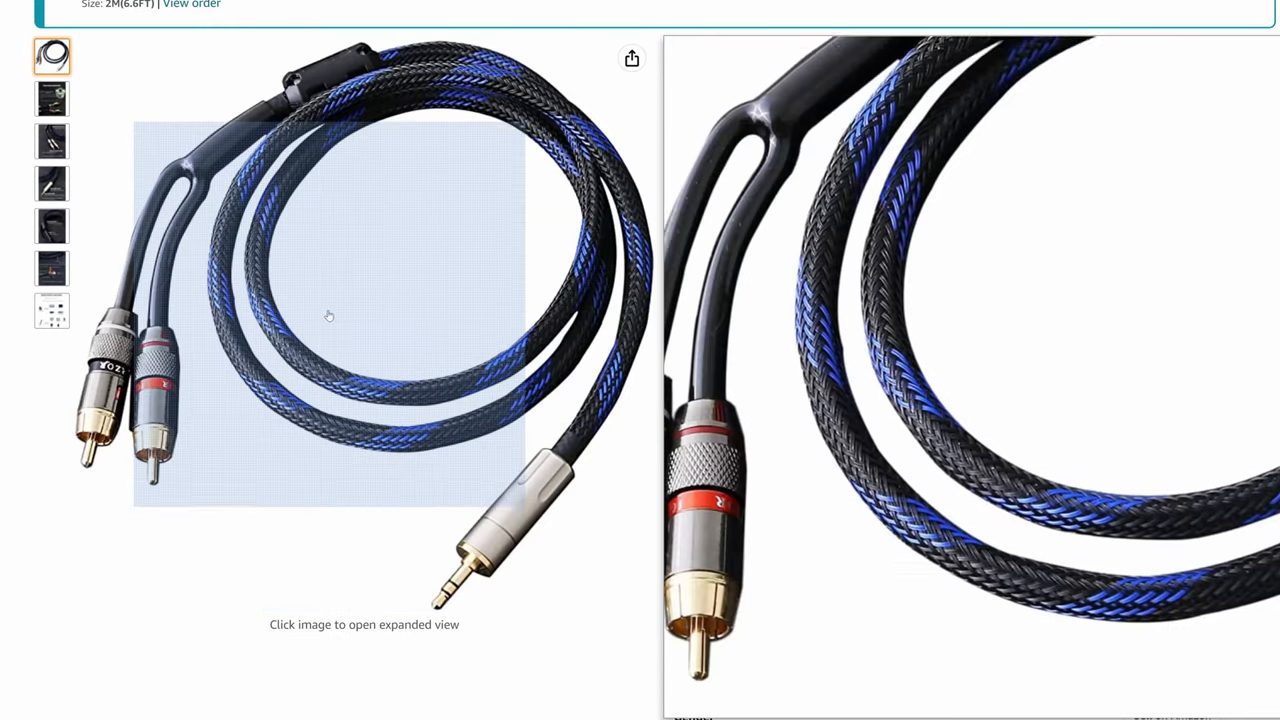
# Show the fifth product image: the cable cross-section with dual shielding close-up
pyautogui.click(52, 268)
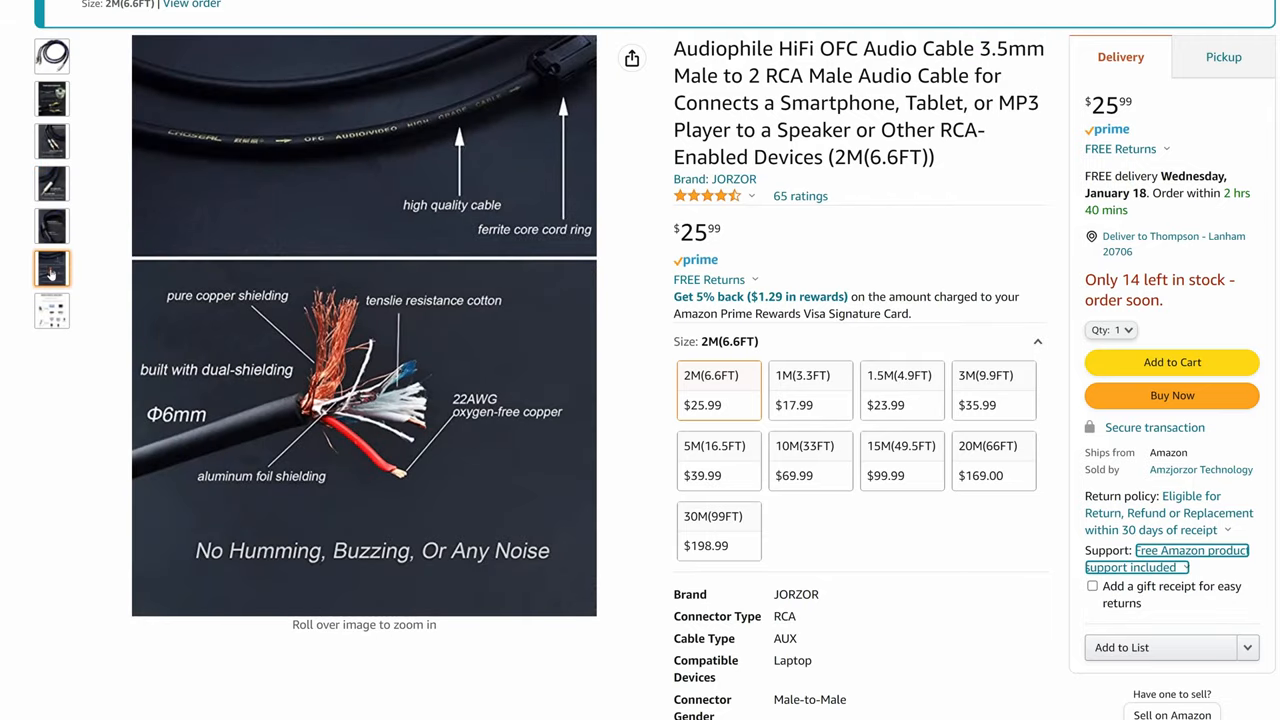